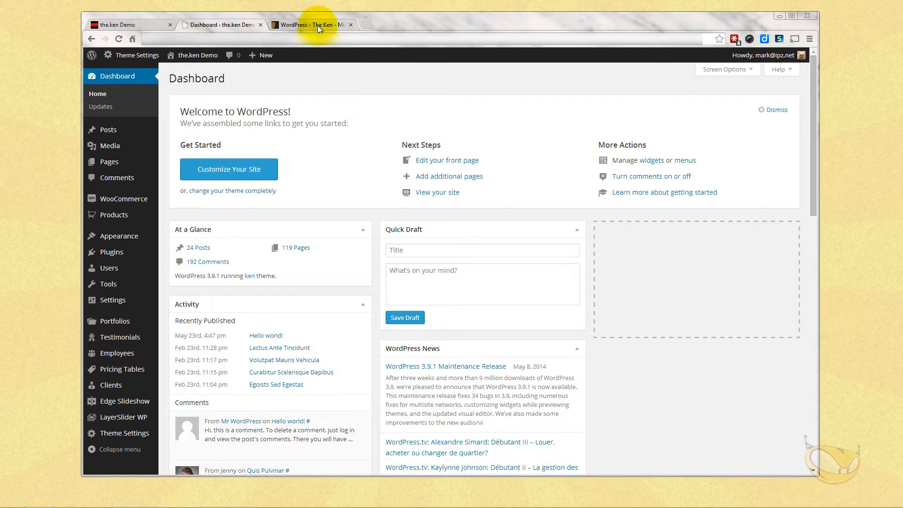
- Switch to the 'WordPress - The Ken' ThemeForest item page
{"action": "left_click", "coordinate": [312, 25]}
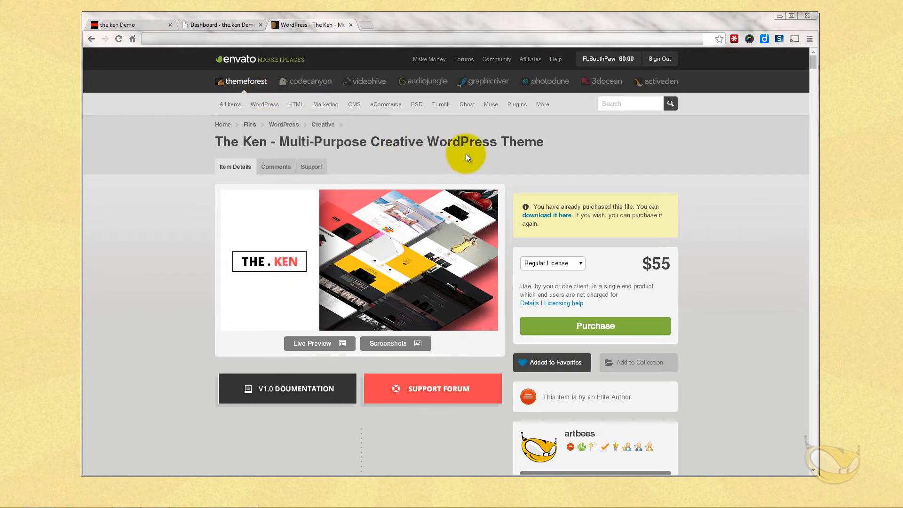
- Scroll down to the Update Log and its version 1.3 changelog entries
{"action": "scroll", "scroll_direction": "down", "scroll_amount": 3}
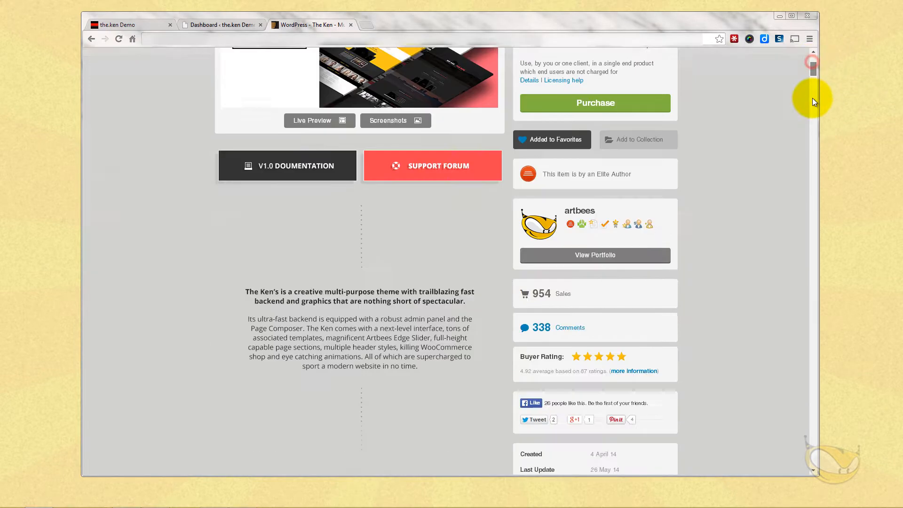
{"action": "scroll", "scroll_direction": "down", "scroll_amount": 3}
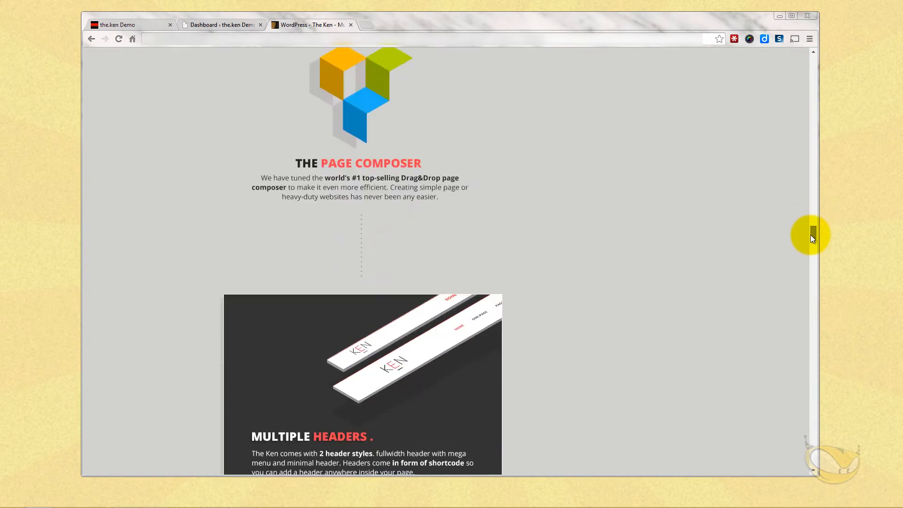
{"action": "scroll", "scroll_direction": "down", "scroll_amount": 3}
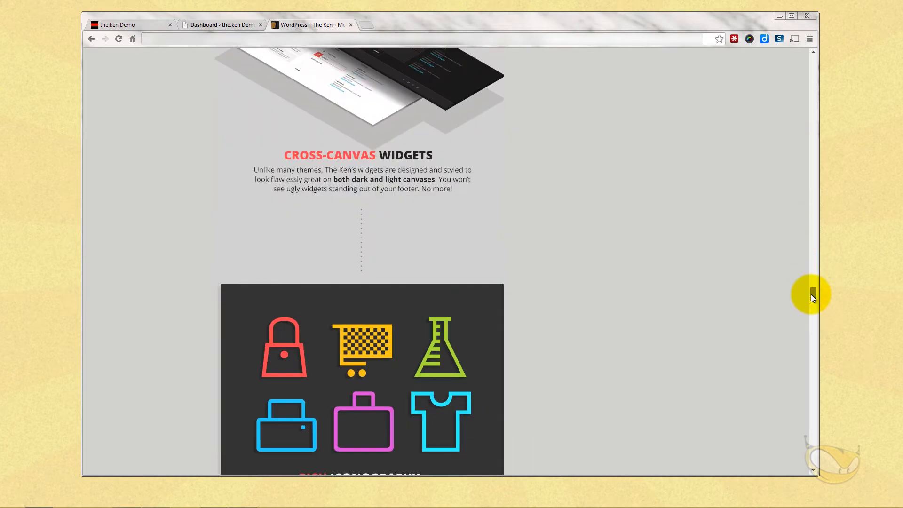
{"action": "scroll", "scroll_direction": "down", "scroll_amount": 3}
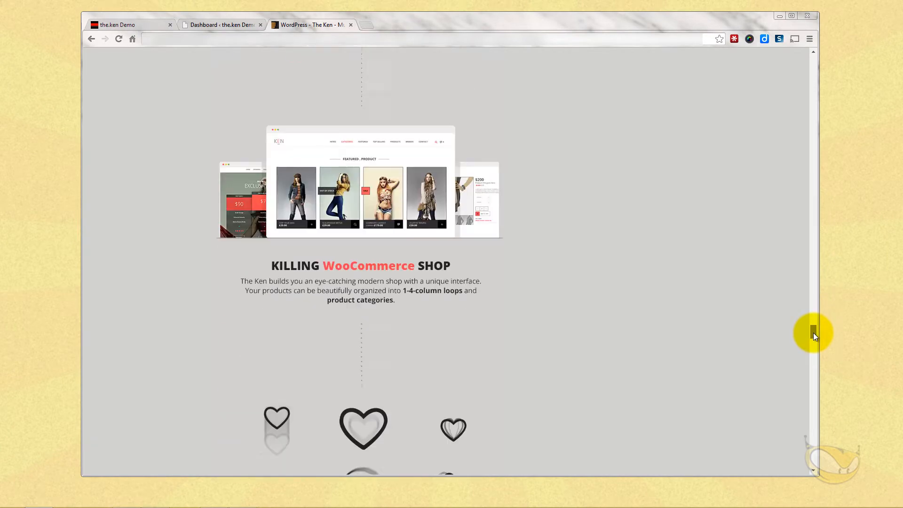
{"action": "scroll", "scroll_direction": "down", "scroll_amount": 3}
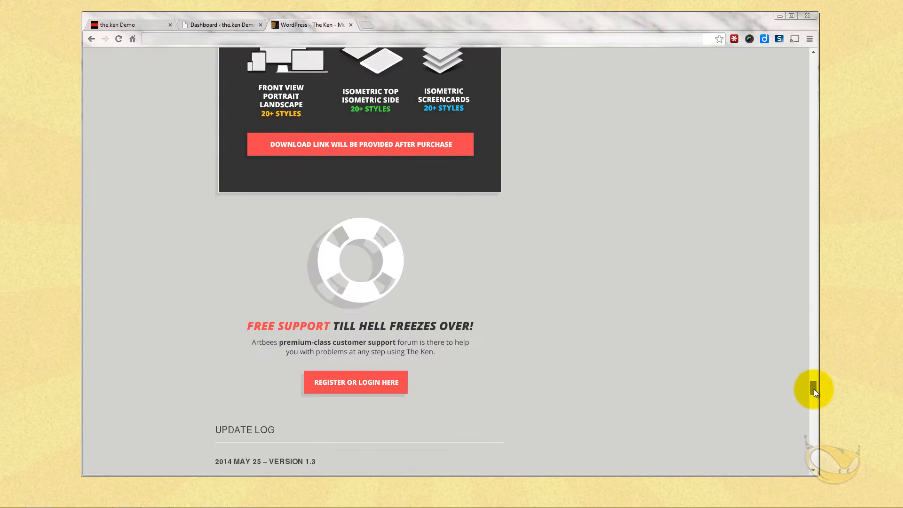
{"action": "scroll", "scroll_direction": "down", "scroll_amount": 3}
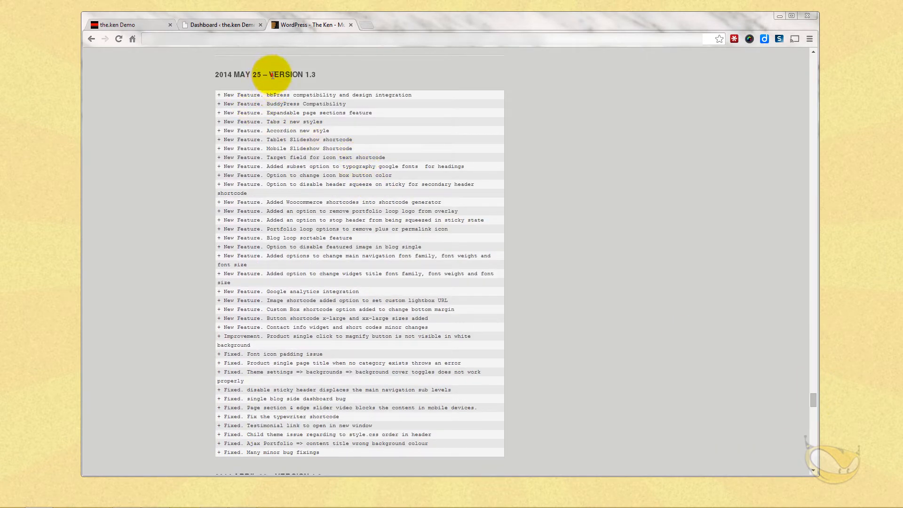
{"action": "scroll", "scroll_direction": "down", "scroll_amount": 3}
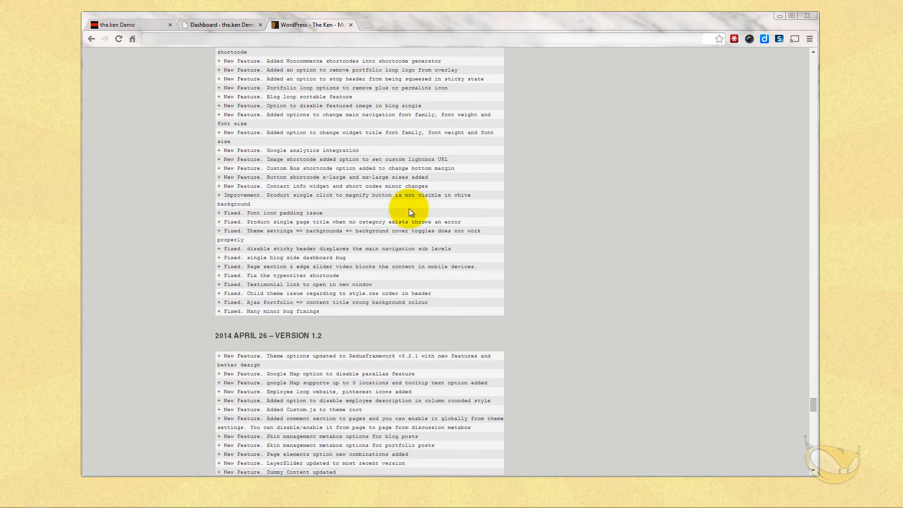
{"action": "scroll", "scroll_direction": "down", "scroll_amount": 3}
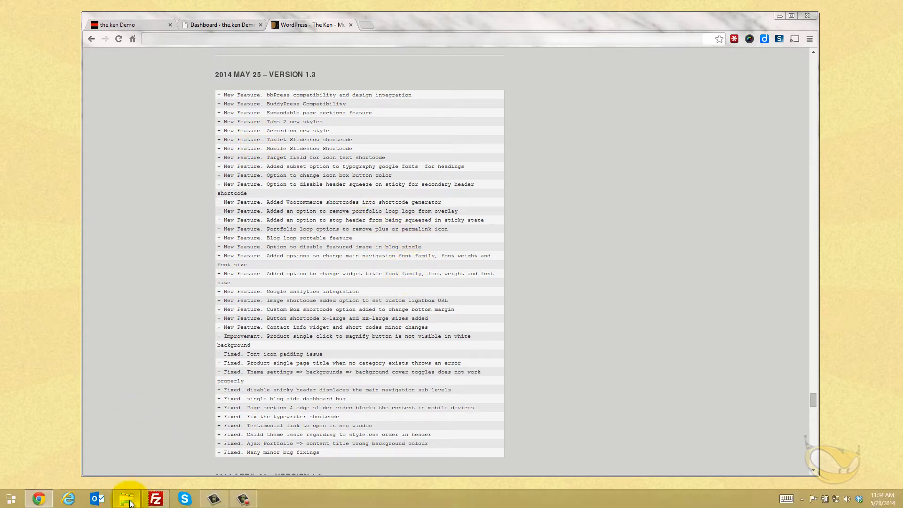
- Extract theKEN1.3.zip in the downloads folder into a theKEN1.3 folder
{"action": "left_click", "coordinate": [125, 498]}
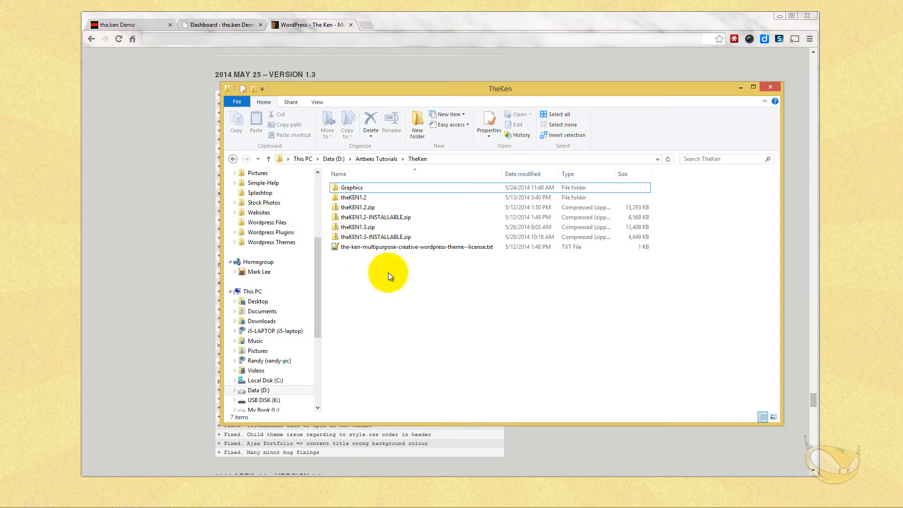
{"action": "left_click", "coordinate": [361, 227]}
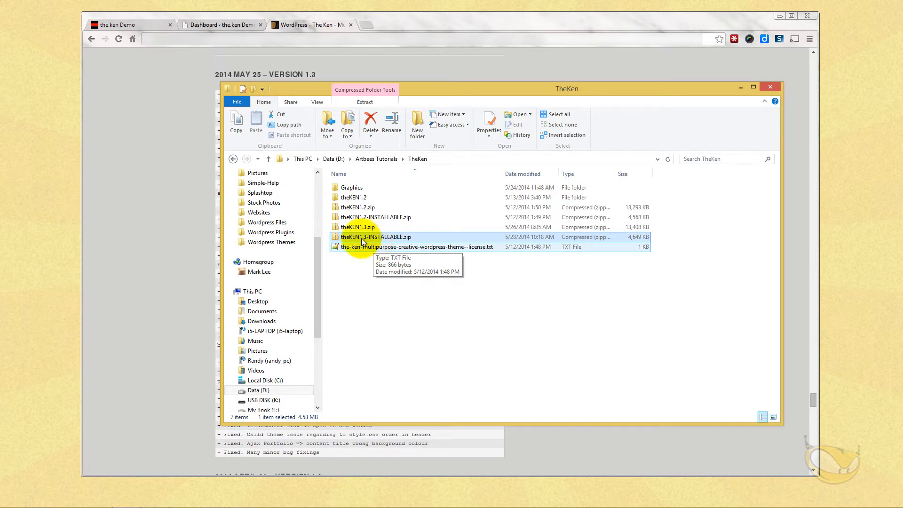
{"action": "left_click", "coordinate": [356, 227]}
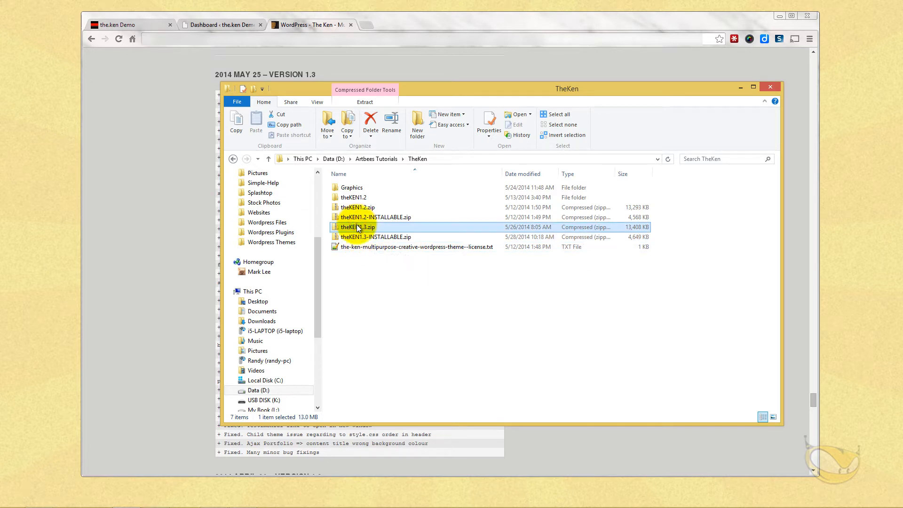
{"action": "right_click", "coordinate": [356, 227]}
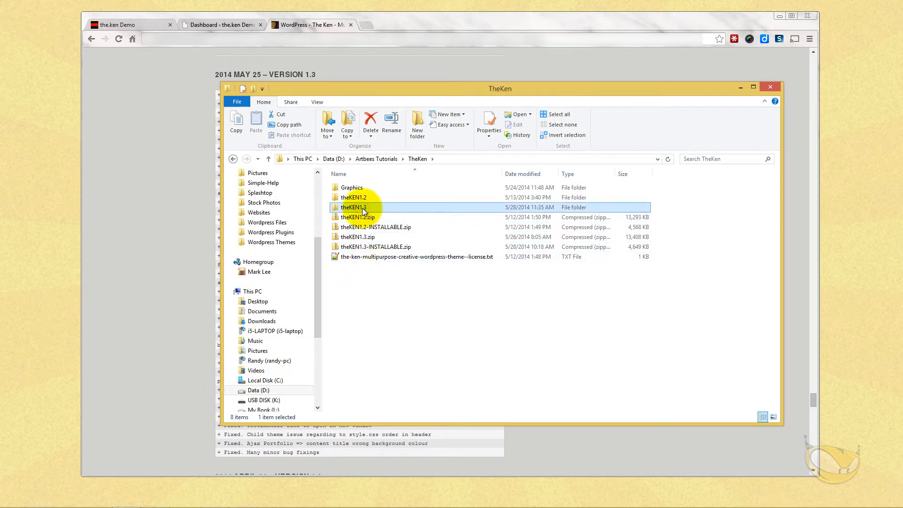
- Inside theKEN1.3 > main, extract ken.zip into its own ken folder with 7-Zip
{"action": "double_click", "coordinate": [354, 207]}
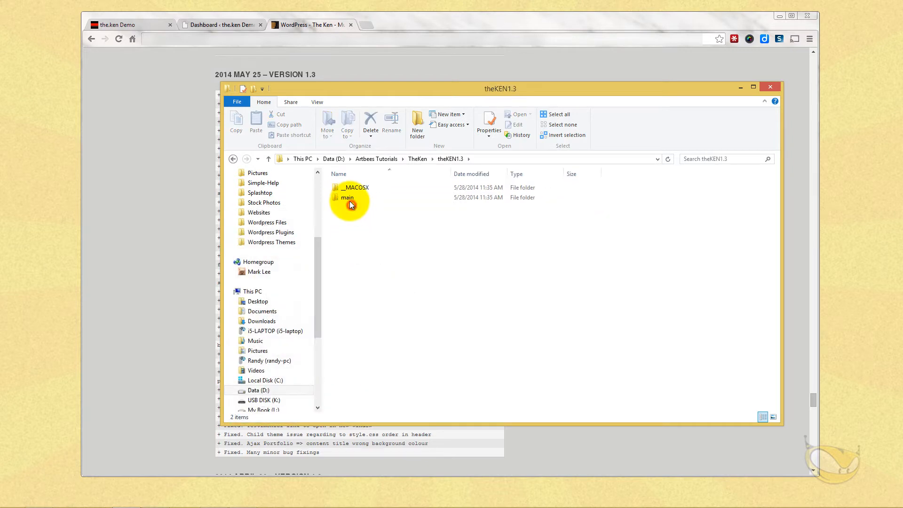
{"action": "double_click", "coordinate": [346, 198]}
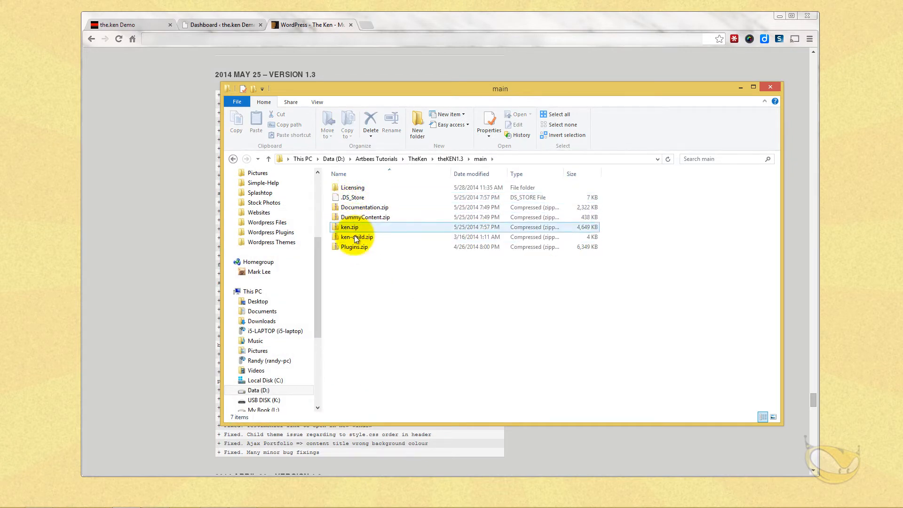
{"action": "right_click", "coordinate": [350, 227]}
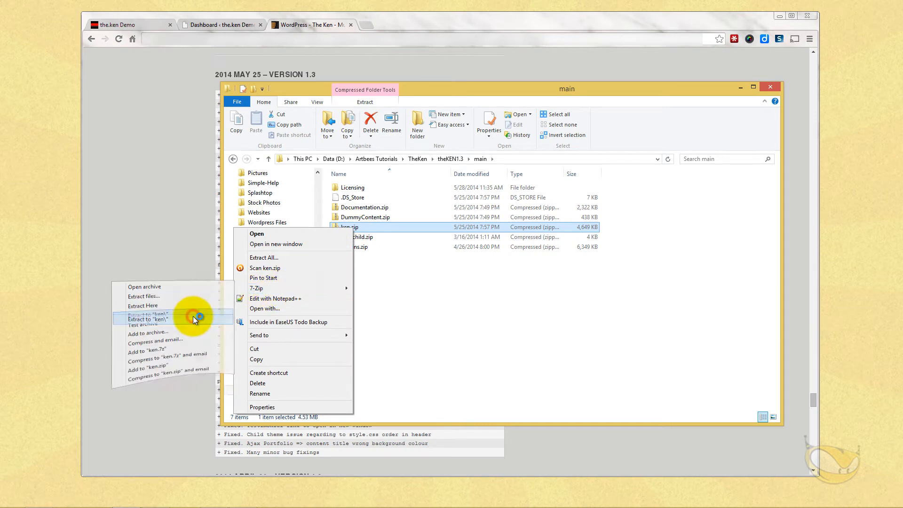
{"action": "left_click", "coordinate": [148, 319]}
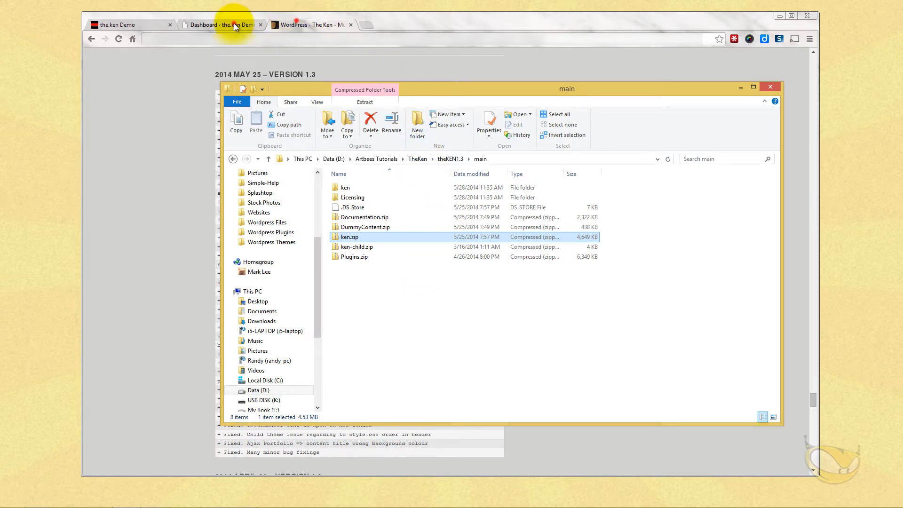
- View Appearance > Themes and confirm the active ken theme is at version 1.2
{"action": "left_click", "coordinate": [221, 24]}
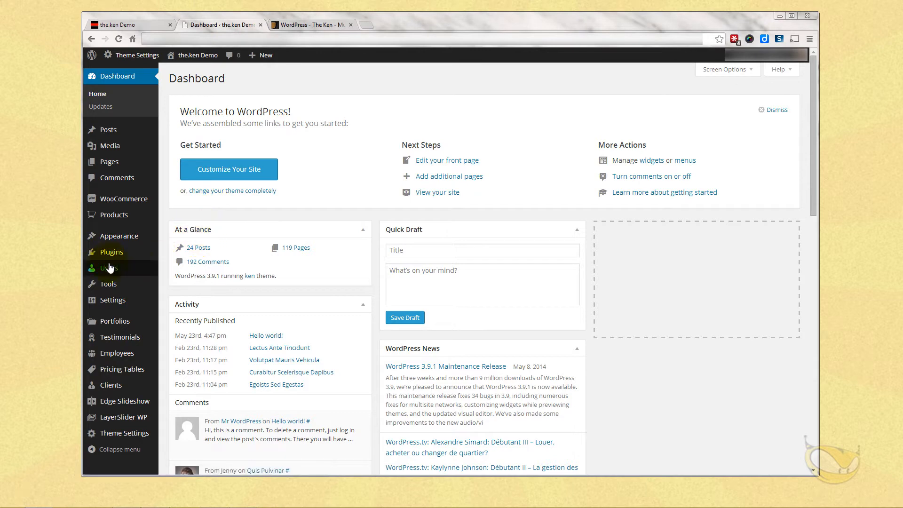
{"action": "left_click", "coordinate": [296, 247]}
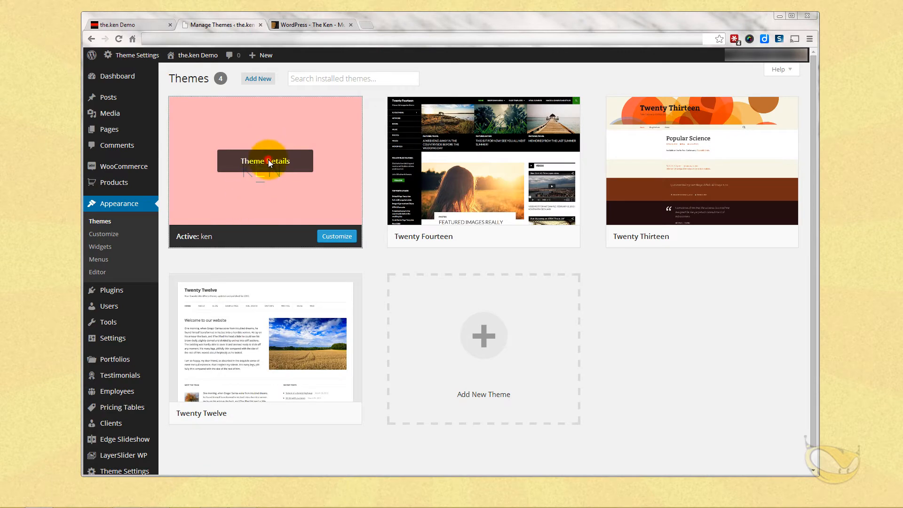
{"action": "left_click", "coordinate": [265, 161]}
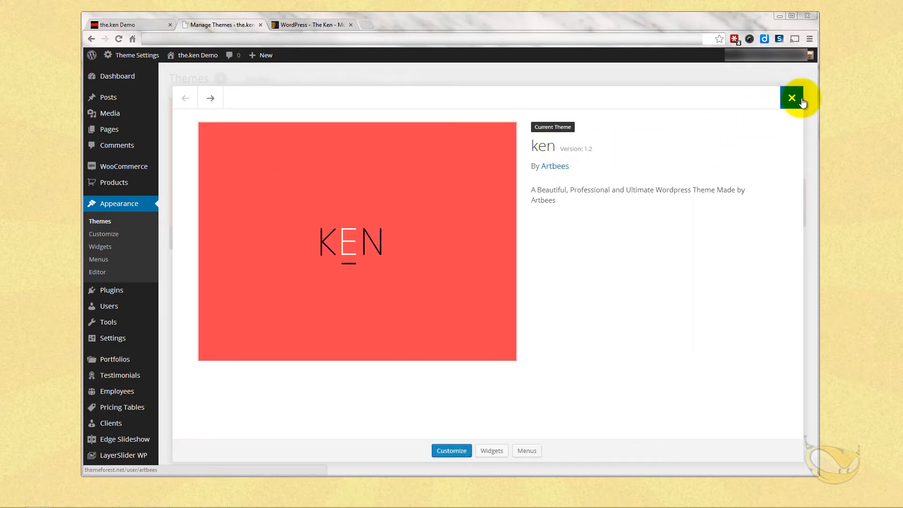
{"action": "left_click", "coordinate": [792, 97]}
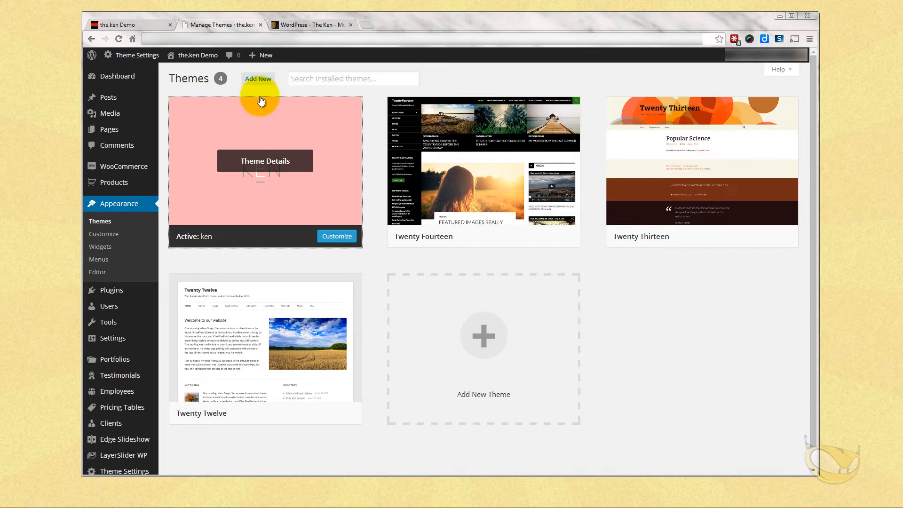
- Go from Add New to the Upload Theme form for a zip file
{"action": "left_click", "coordinate": [258, 79]}
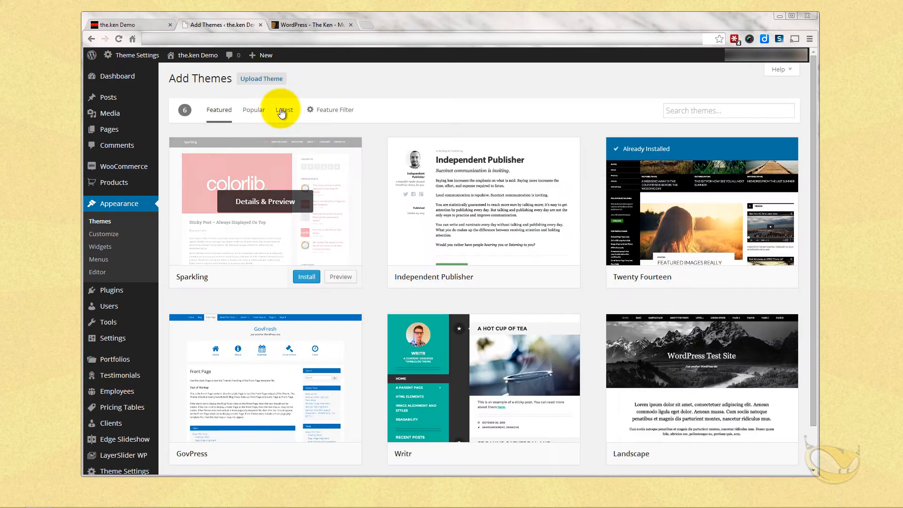
{"action": "left_click", "coordinate": [260, 78]}
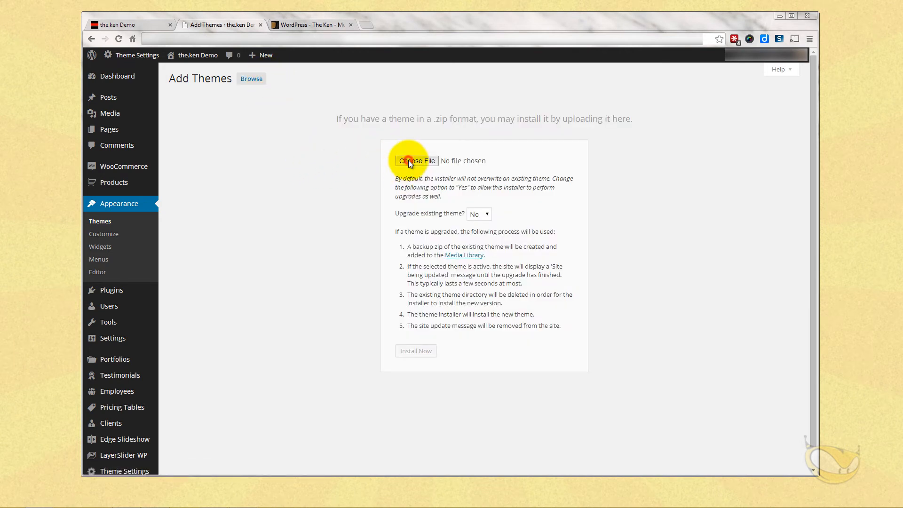
- Select theKEN1.3-INSTALLABLE.zip as the theme file to upload
{"action": "left_click", "coordinate": [415, 161]}
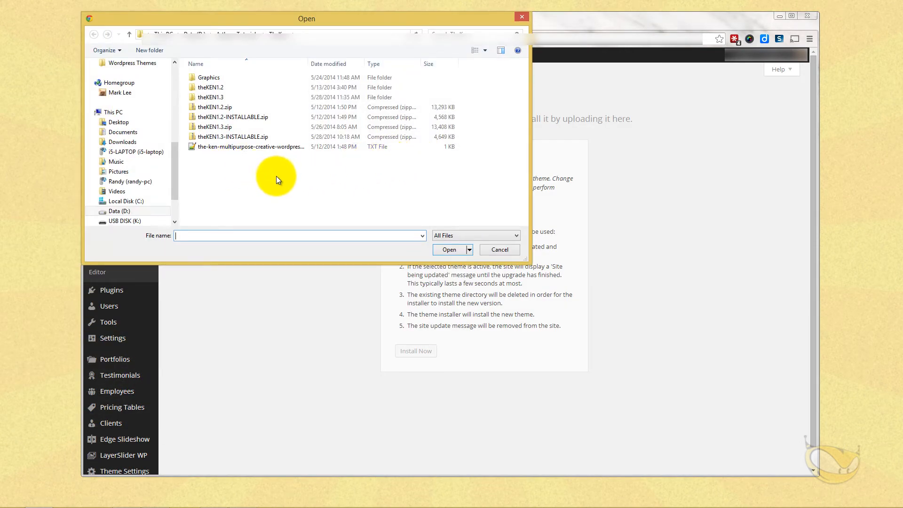
{"action": "left_click", "coordinate": [233, 137]}
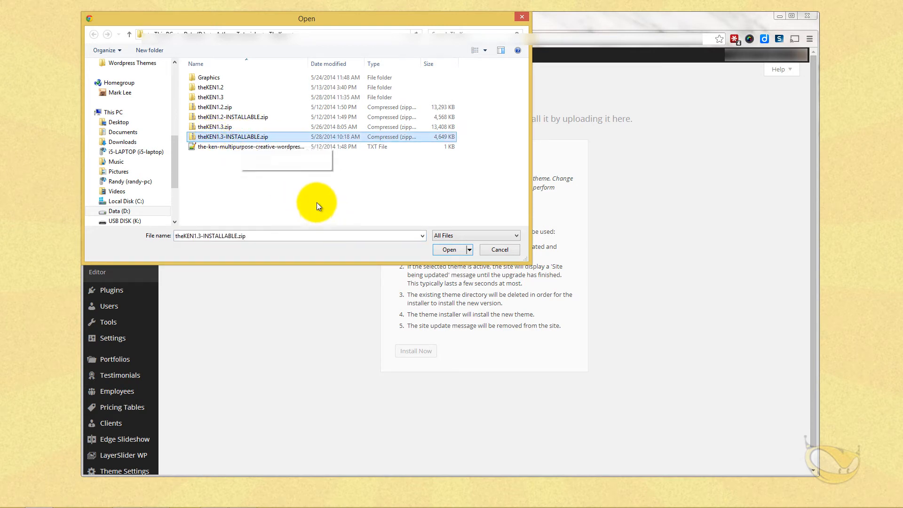
{"action": "left_click", "coordinate": [449, 249]}
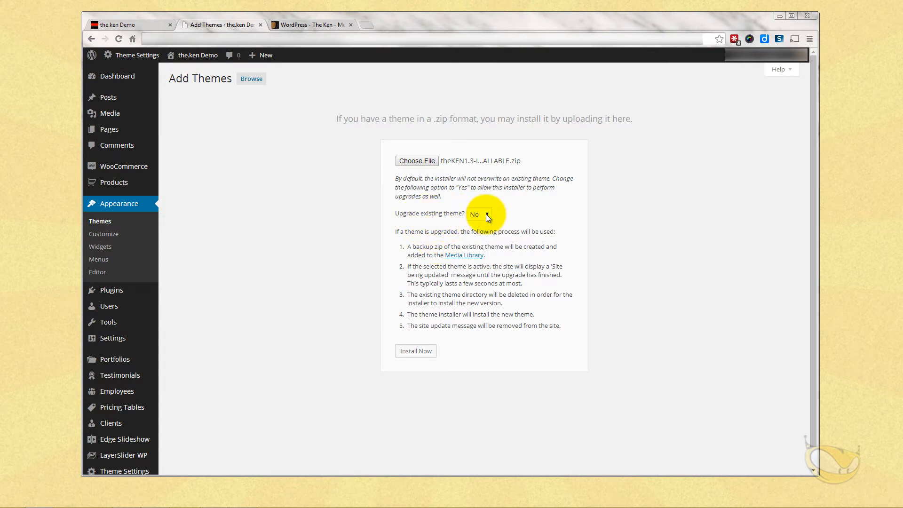
- Set 'Upgrade existing theme?' to Yes and run Install Now until success
{"action": "left_click", "coordinate": [479, 213]}
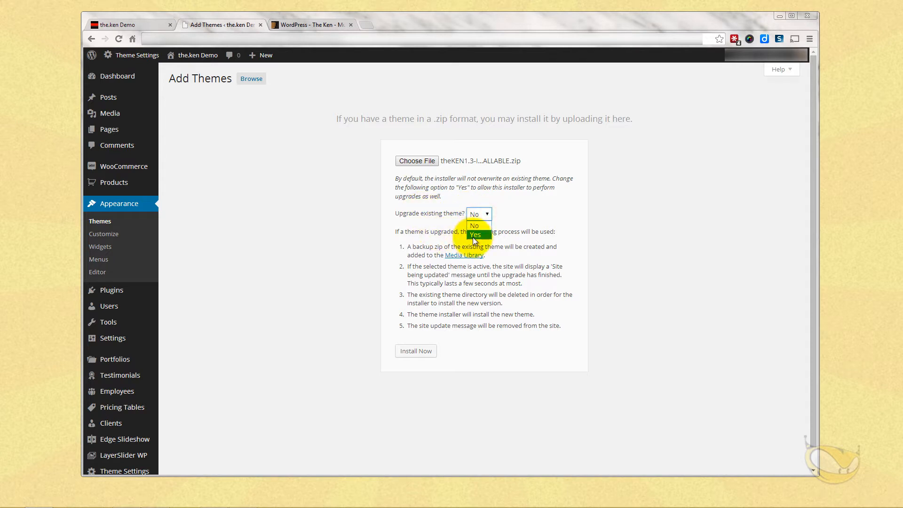
{"action": "left_click", "coordinate": [475, 234]}
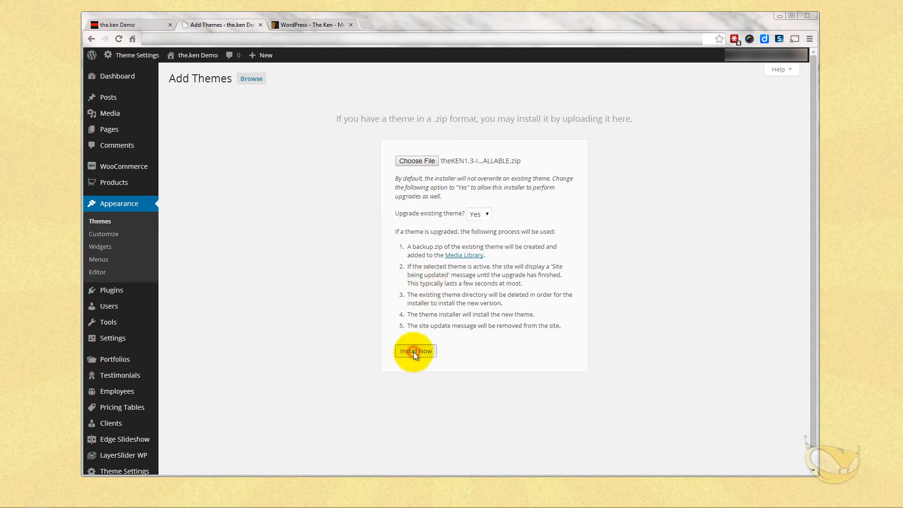
{"action": "left_click", "coordinate": [415, 351]}
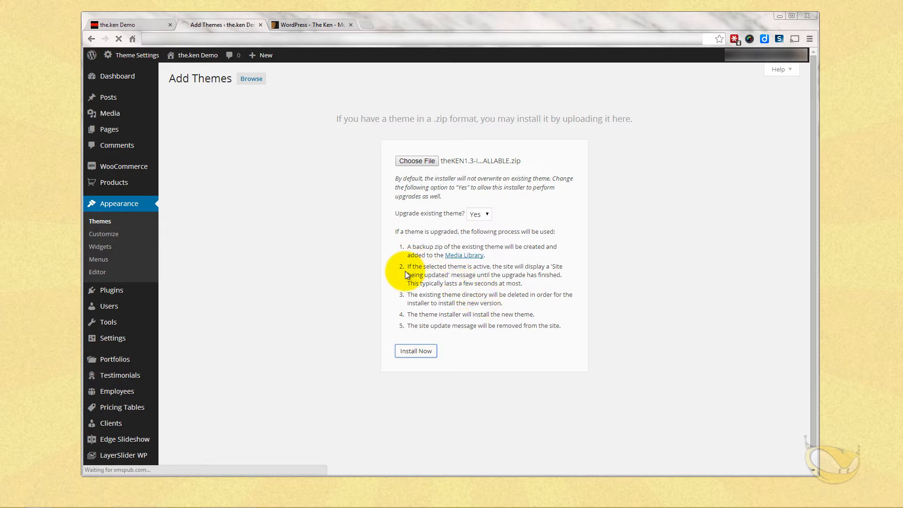
{"action": "left_click", "coordinate": [415, 351]}
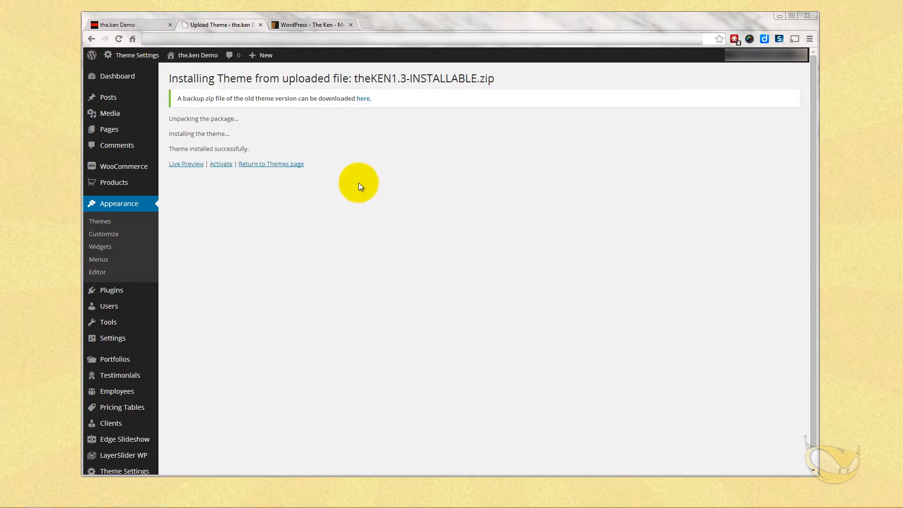
{"action": "mouse_move", "coordinate": [277, 94]}
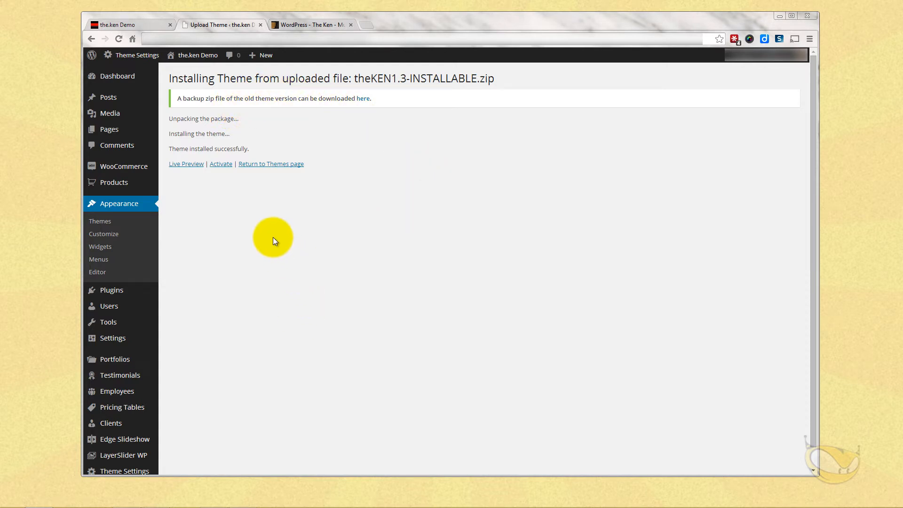
- Activate the installed ken 1.3 theme and bring up the Media Library
{"action": "left_click", "coordinate": [220, 163]}
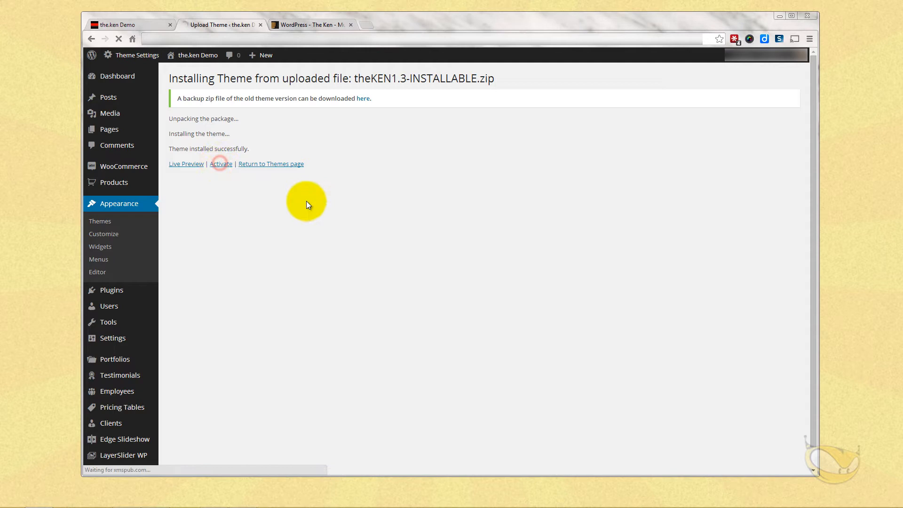
{"action": "left_click", "coordinate": [222, 164]}
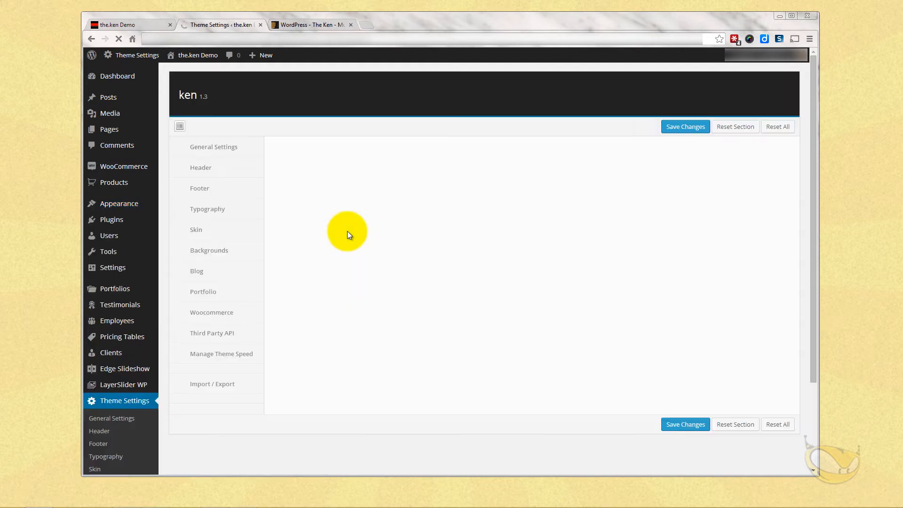
{"action": "left_click", "coordinate": [214, 146]}
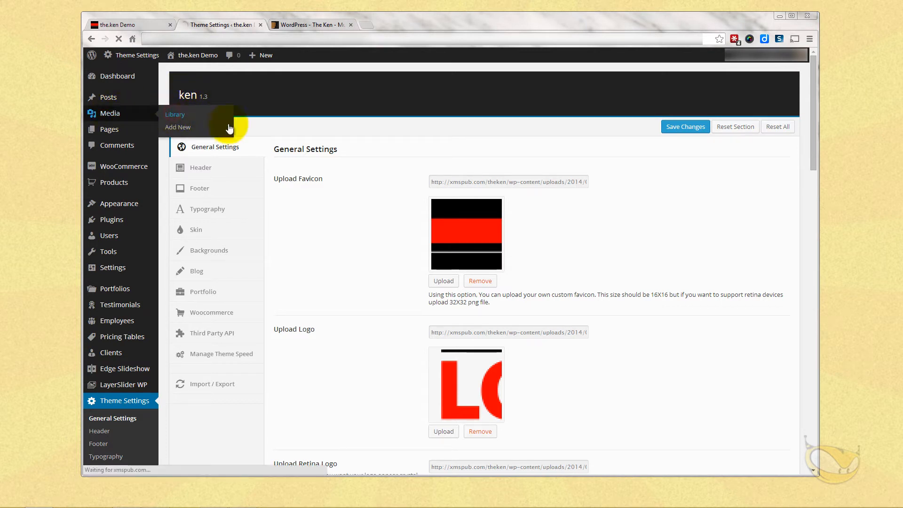
{"action": "left_click", "coordinate": [175, 113]}
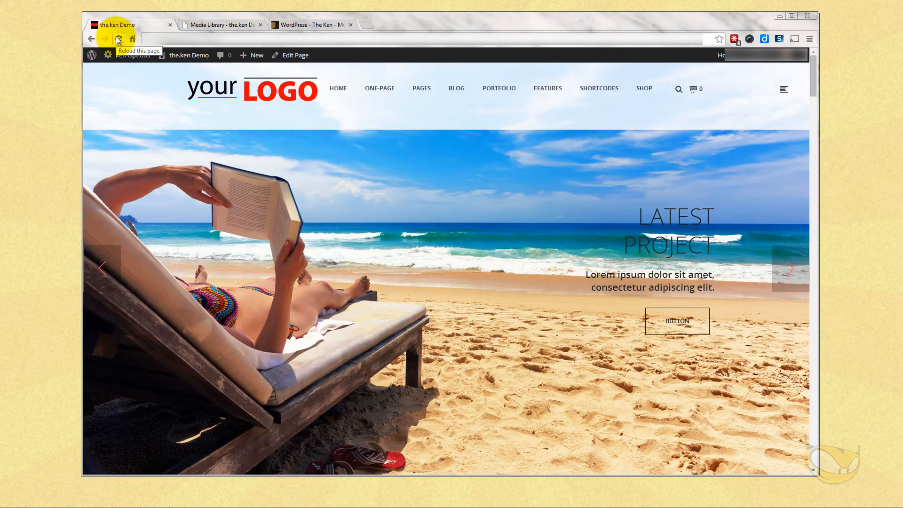
- Reload the live site to verify it displays, then return to the Media Library
{"action": "left_click", "coordinate": [119, 38]}
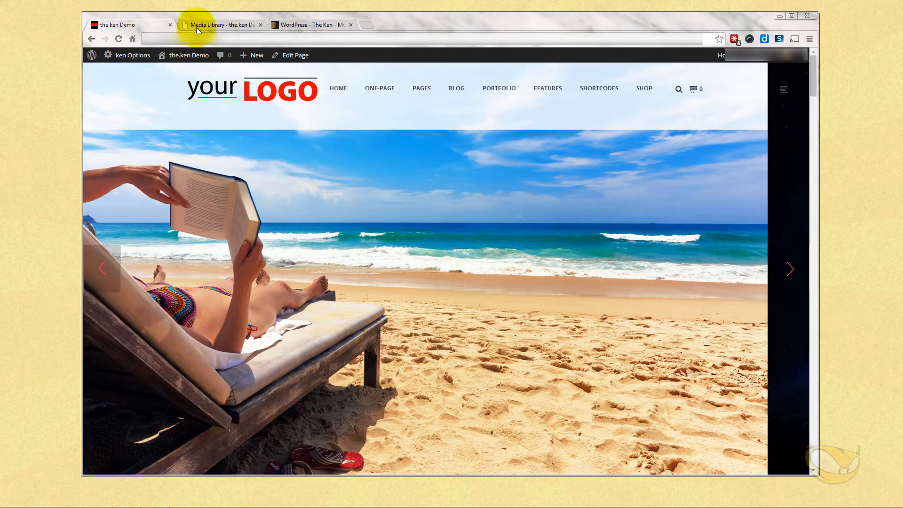
{"action": "left_click", "coordinate": [220, 24]}
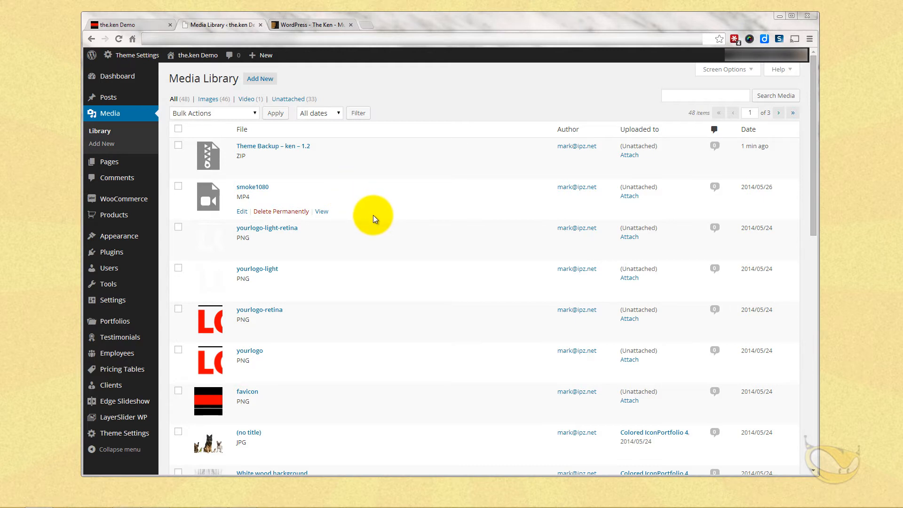
{"action": "mouse_move", "coordinate": [433, 206]}
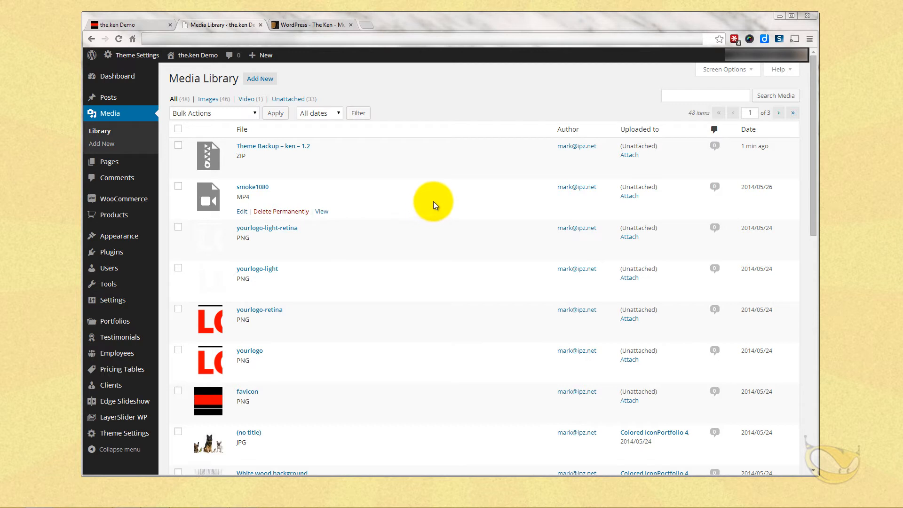
{"action": "left_click", "coordinate": [136, 55]}
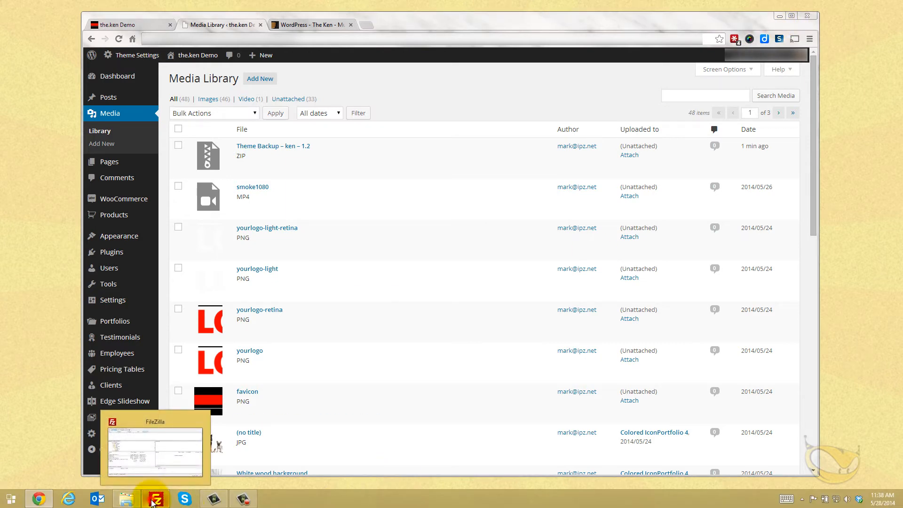
- Connect FileZilla to the server and browse to theken/wp-content/themes
{"action": "left_click", "coordinate": [154, 499]}
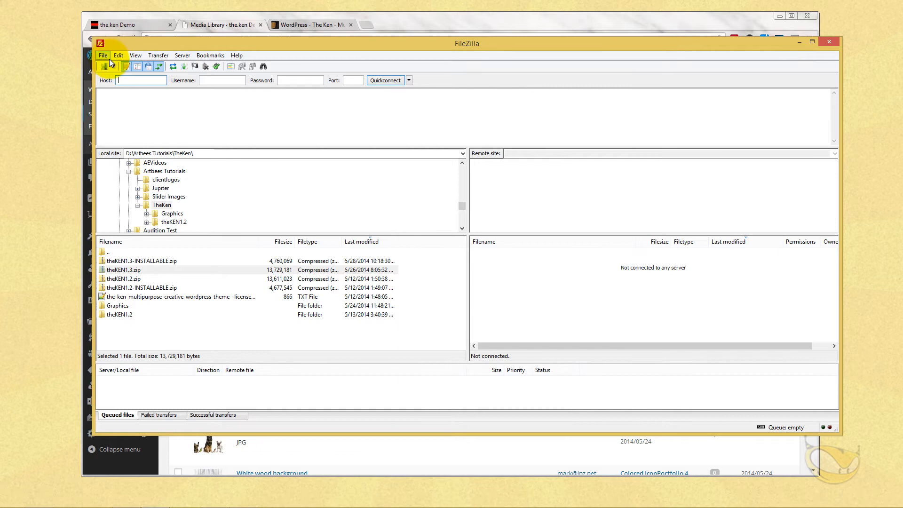
{"action": "left_click", "coordinate": [114, 66]}
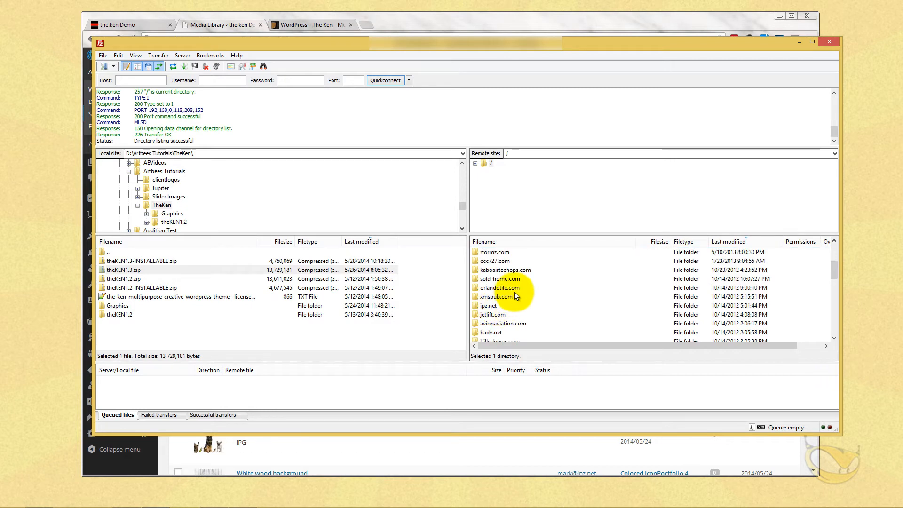
{"action": "double_click", "coordinate": [499, 296]}
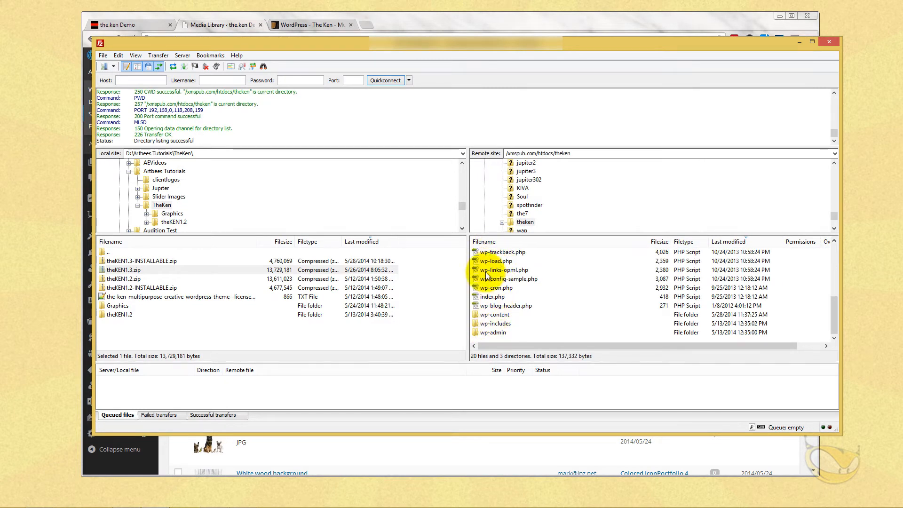
{"action": "double_click", "coordinate": [494, 314]}
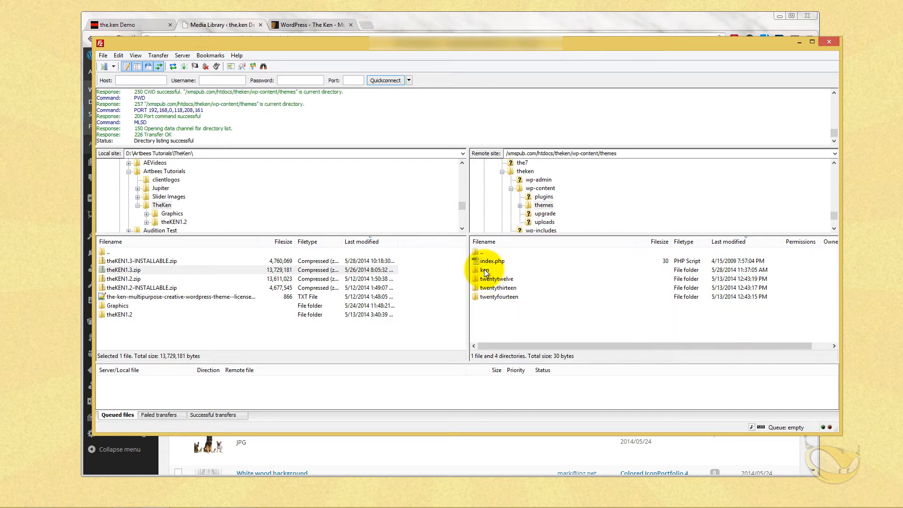
- Rename the old ken theme folder to kenold
{"action": "left_click", "coordinate": [484, 270]}
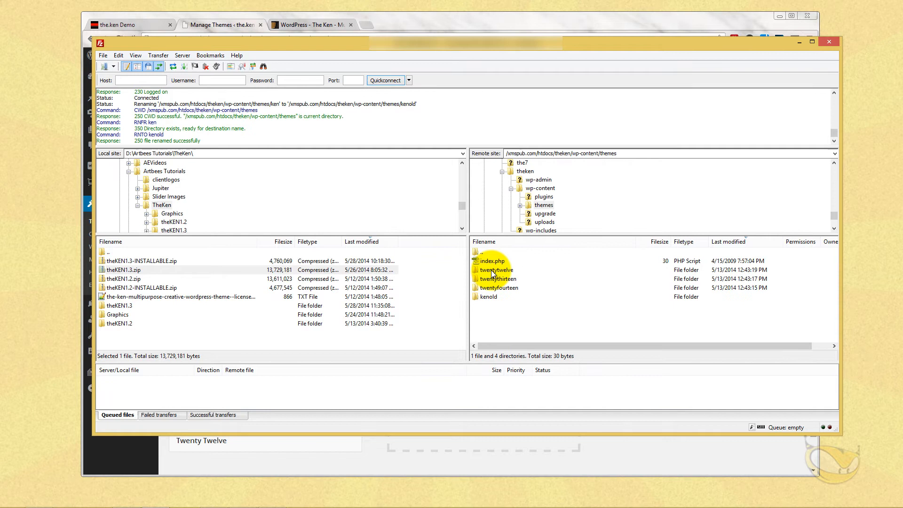
{"action": "left_click", "coordinate": [489, 297]}
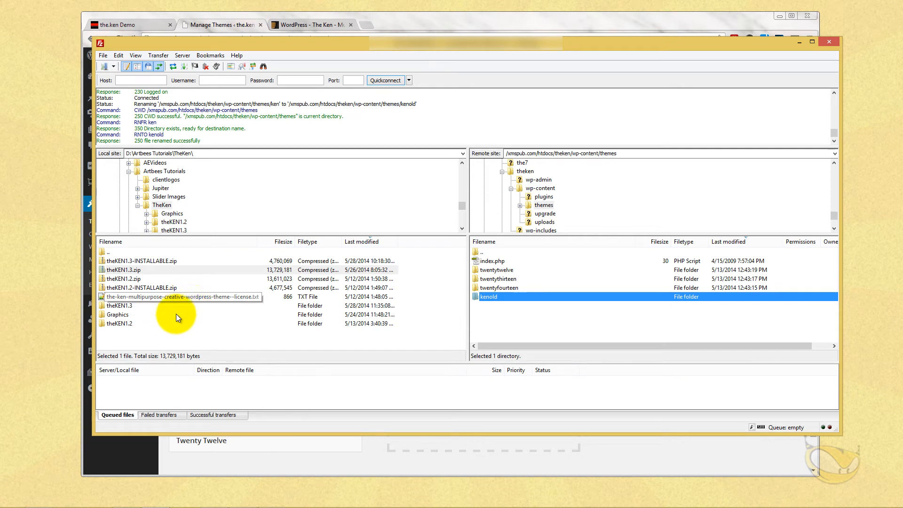
- Upload the ken folder from theKEN1.3 > main into the remote themes folder beside kenold
{"action": "double_click", "coordinate": [120, 304]}
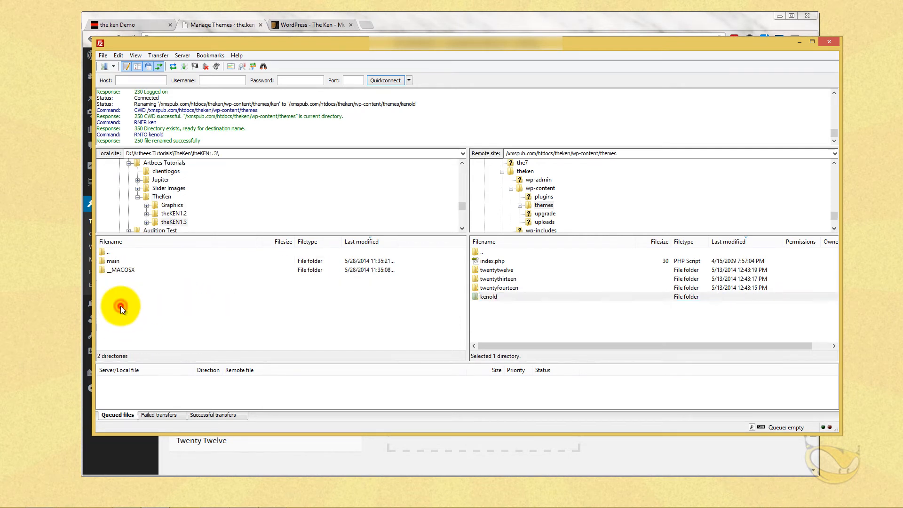
{"action": "double_click", "coordinate": [112, 261]}
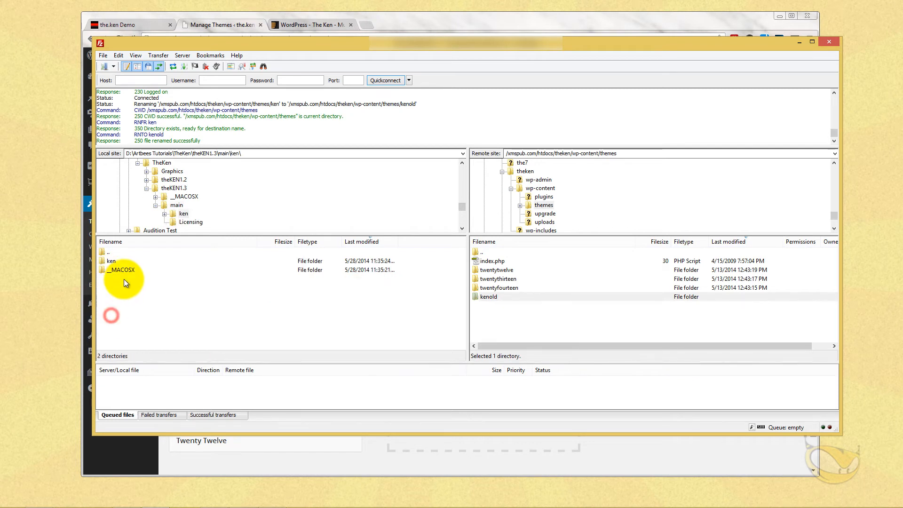
{"action": "left_click", "coordinate": [111, 261]}
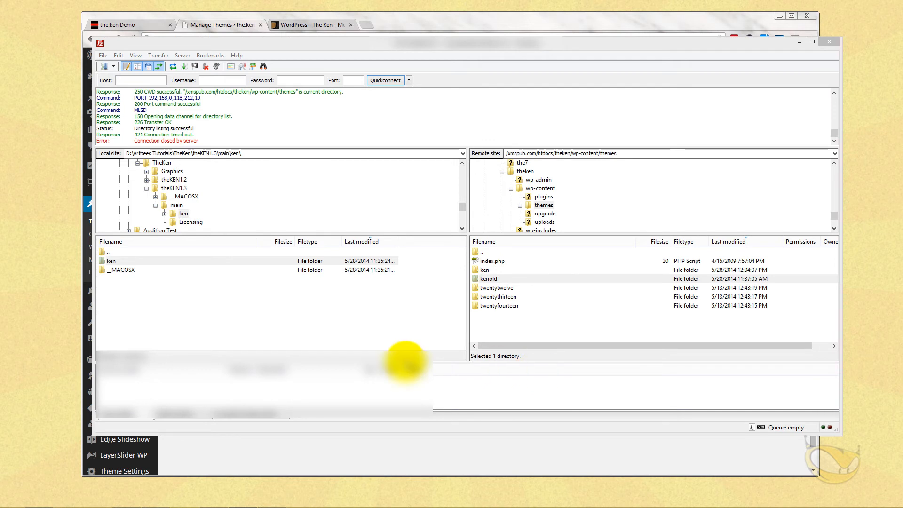
{"action": "left_click", "coordinate": [488, 278]}
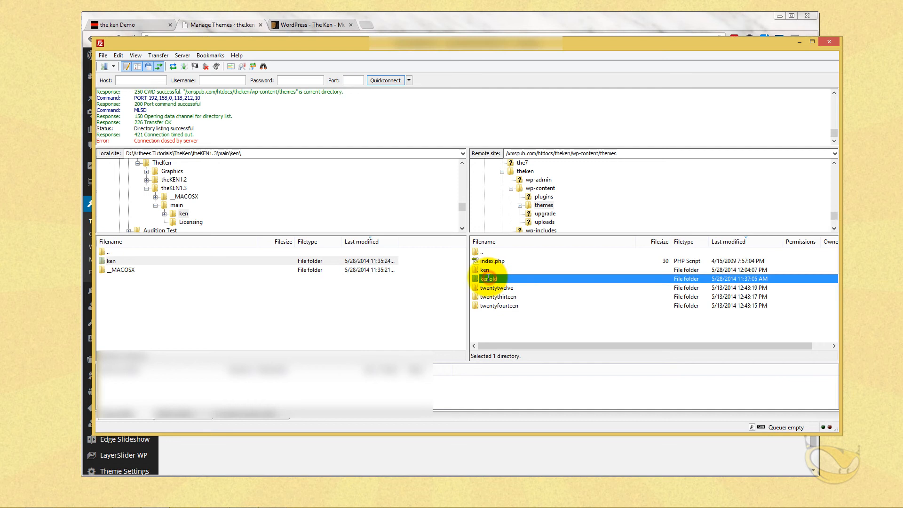
{"action": "left_click", "coordinate": [485, 270]}
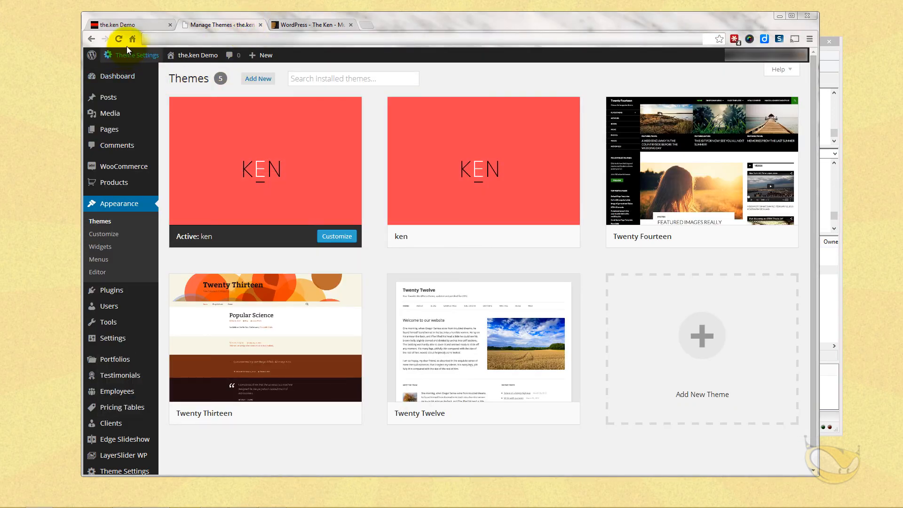
{"action": "mouse_move", "coordinate": [483, 173]}
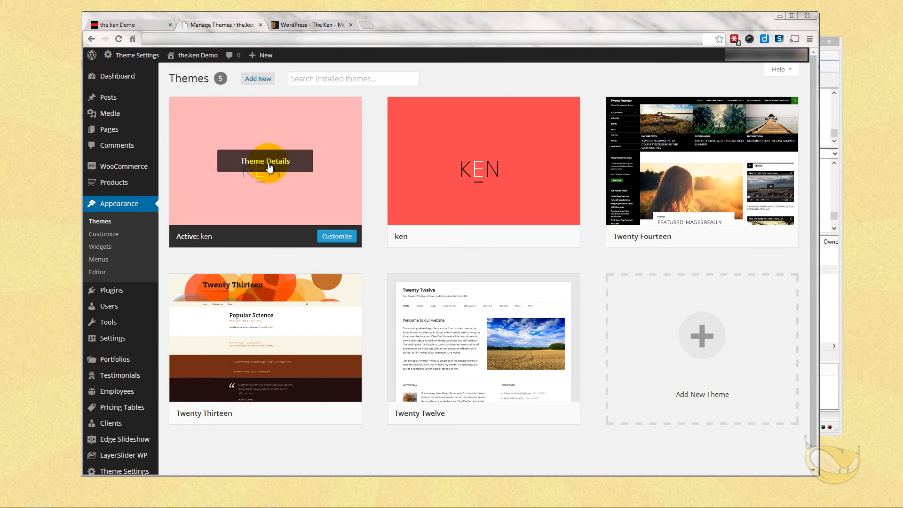
{"action": "left_click", "coordinate": [264, 161]}
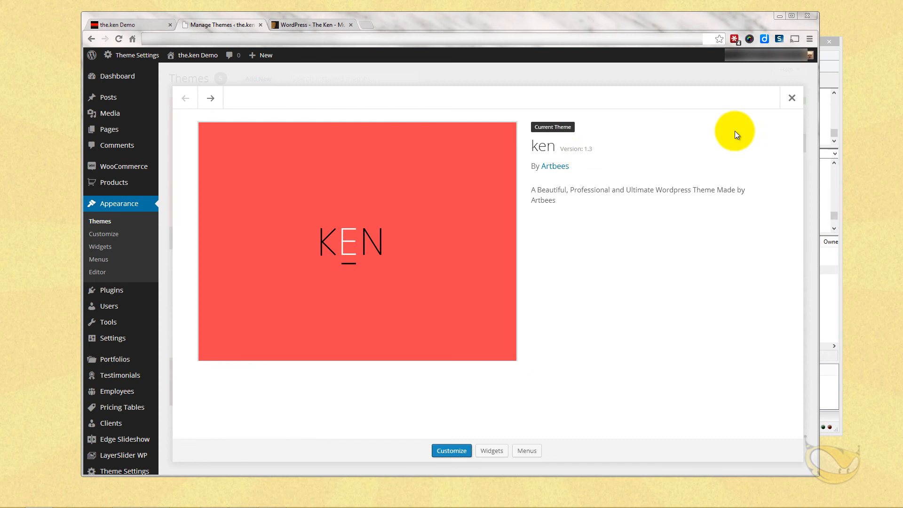
{"action": "left_click", "coordinate": [791, 96]}
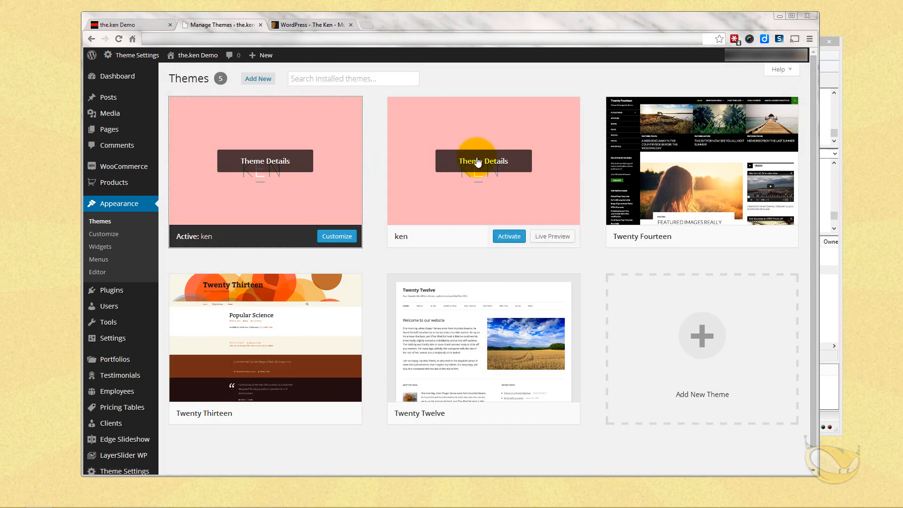
{"action": "left_click", "coordinate": [483, 161]}
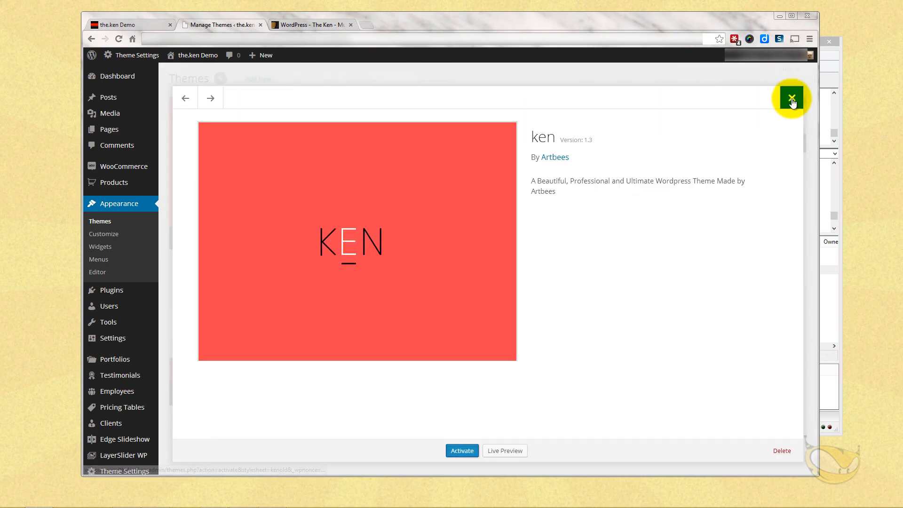
{"action": "left_click", "coordinate": [791, 97]}
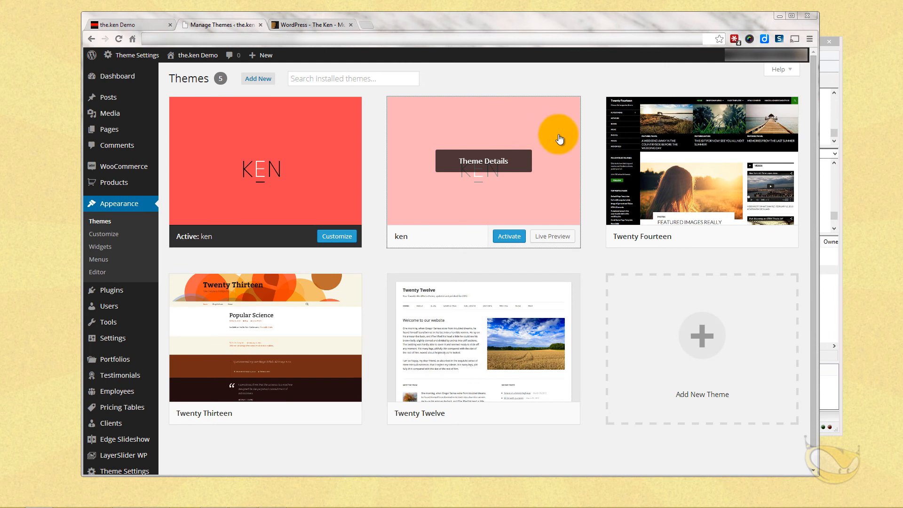
{"action": "mouse_move", "coordinate": [584, 96]}
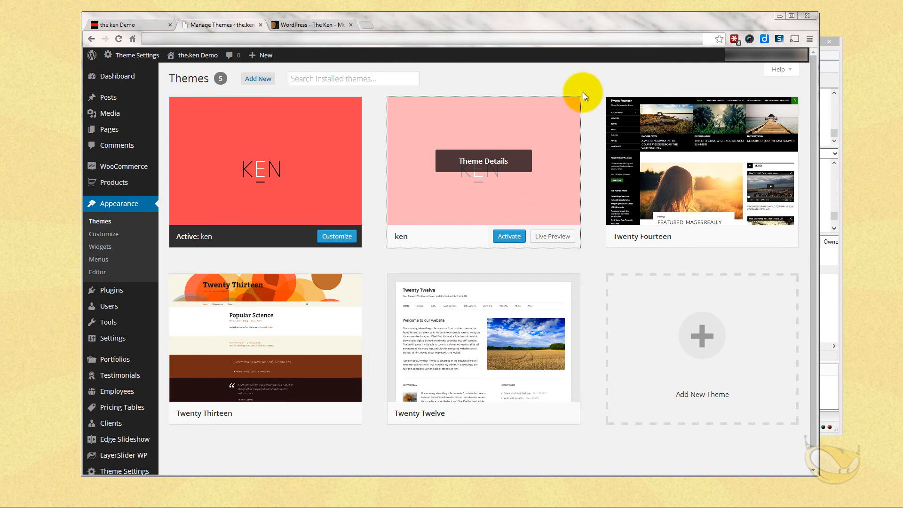
{"action": "right_click", "coordinate": [584, 96]}
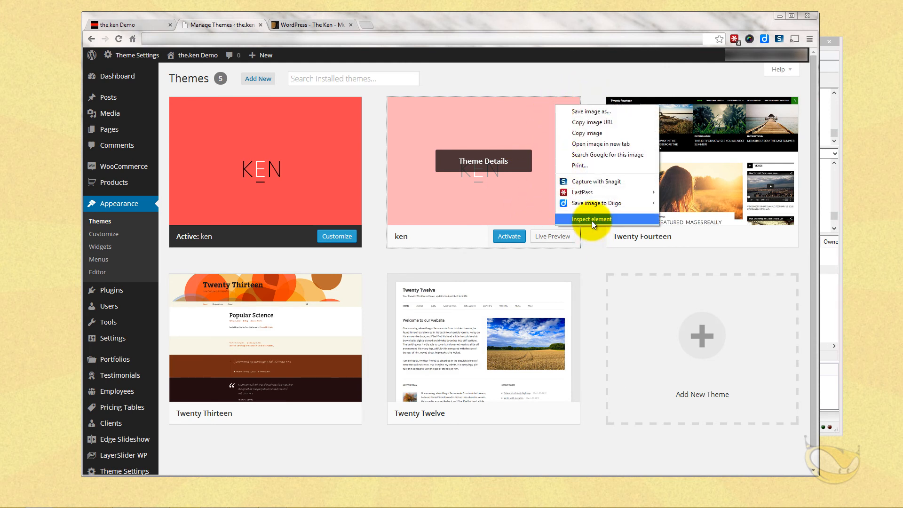
{"action": "left_click", "coordinate": [590, 218]}
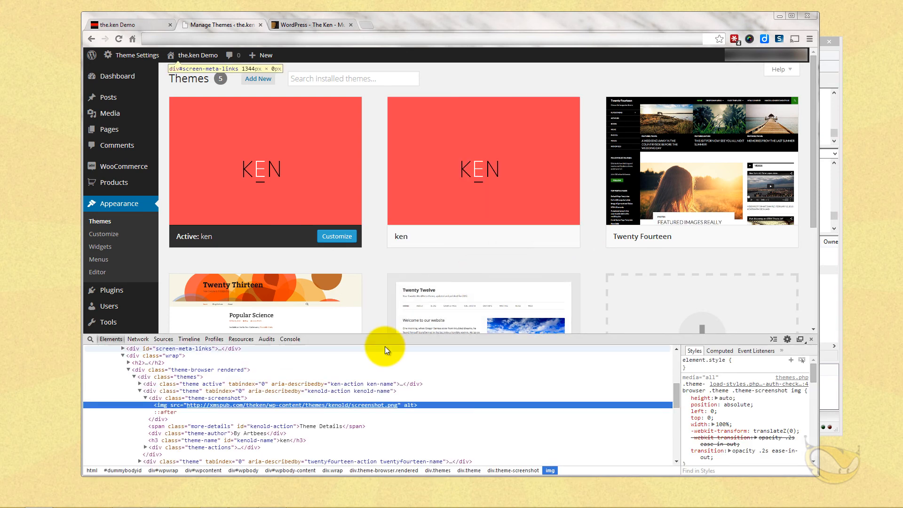
{"action": "mouse_move", "coordinate": [342, 405]}
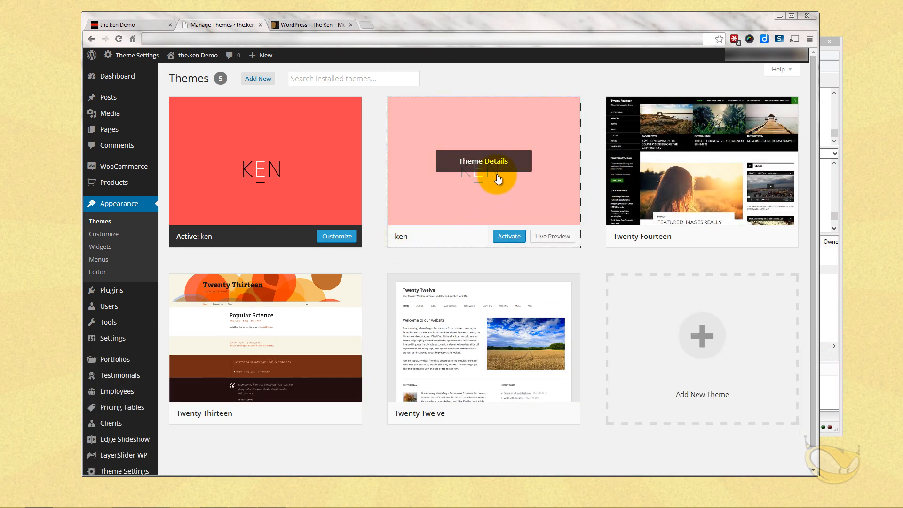
{"action": "mouse_move", "coordinate": [293, 163]}
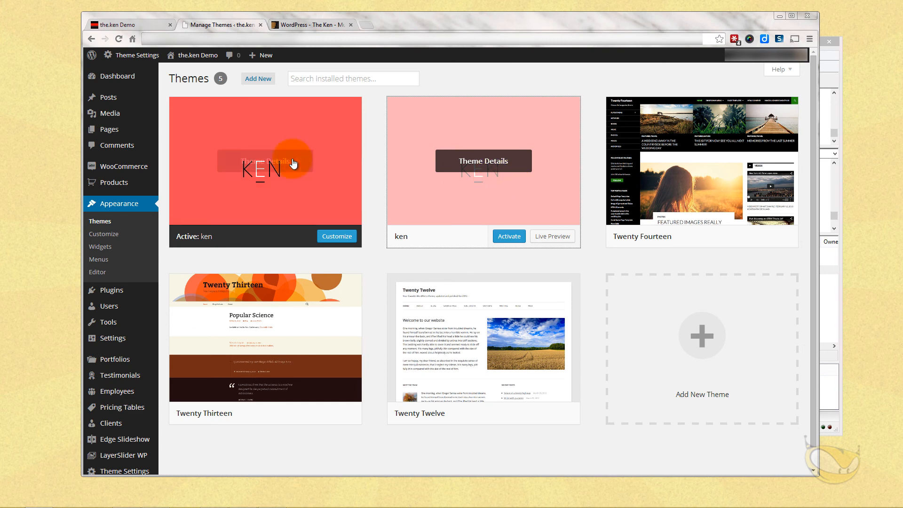
{"action": "mouse_move", "coordinate": [145, 25]}
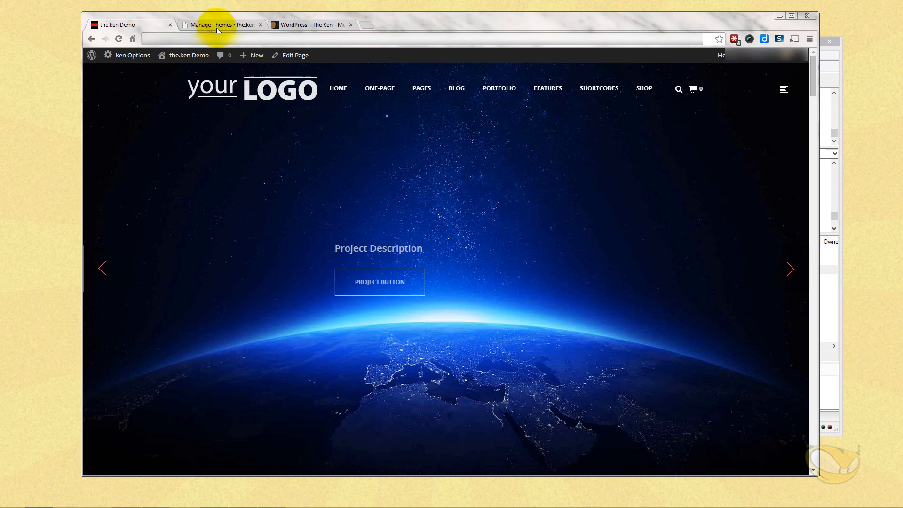
- Switch back to the Manage Themes browser tab listing the ken themes
{"action": "left_click", "coordinate": [222, 25]}
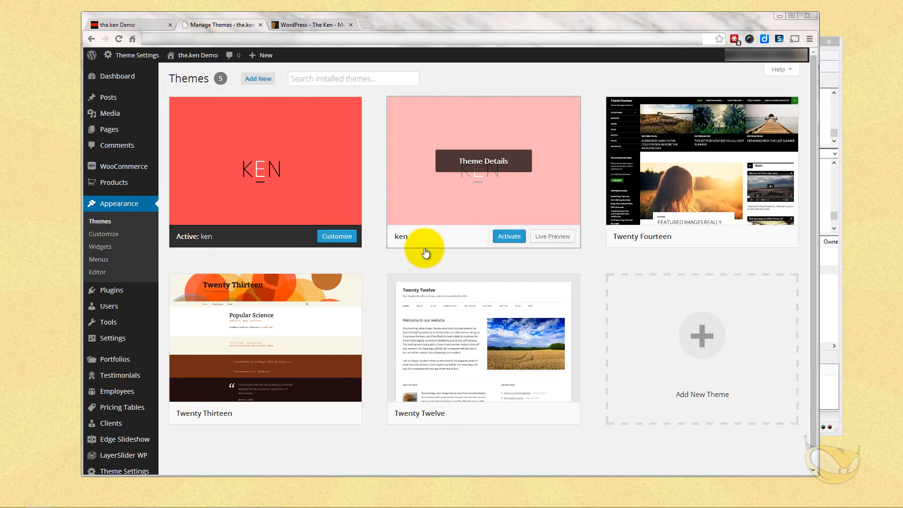